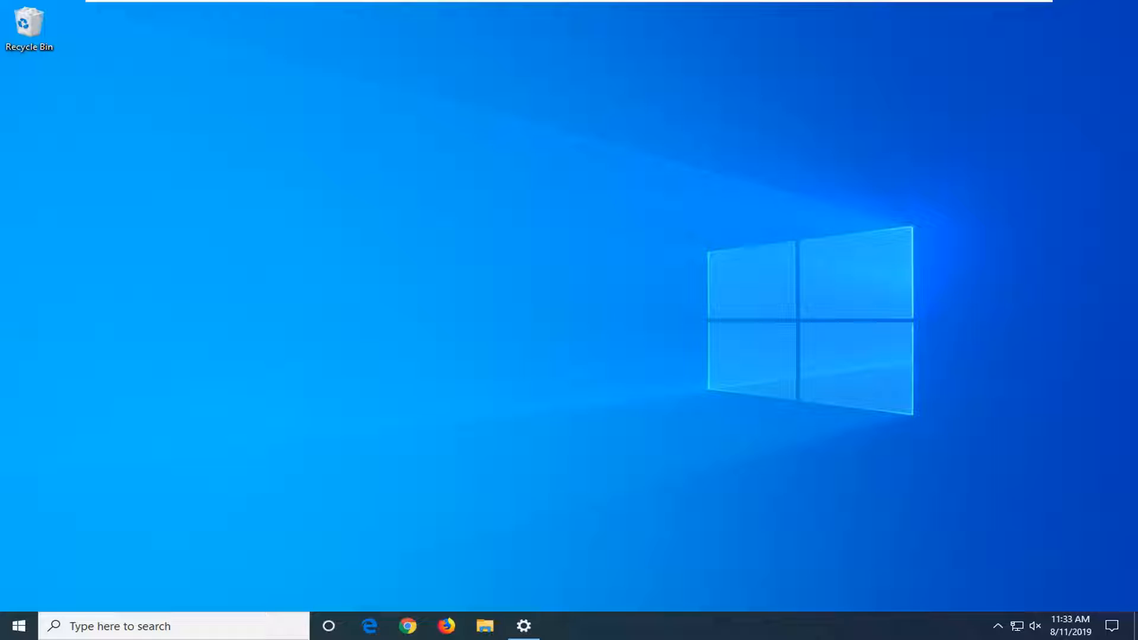
mouse_move(336, 605)
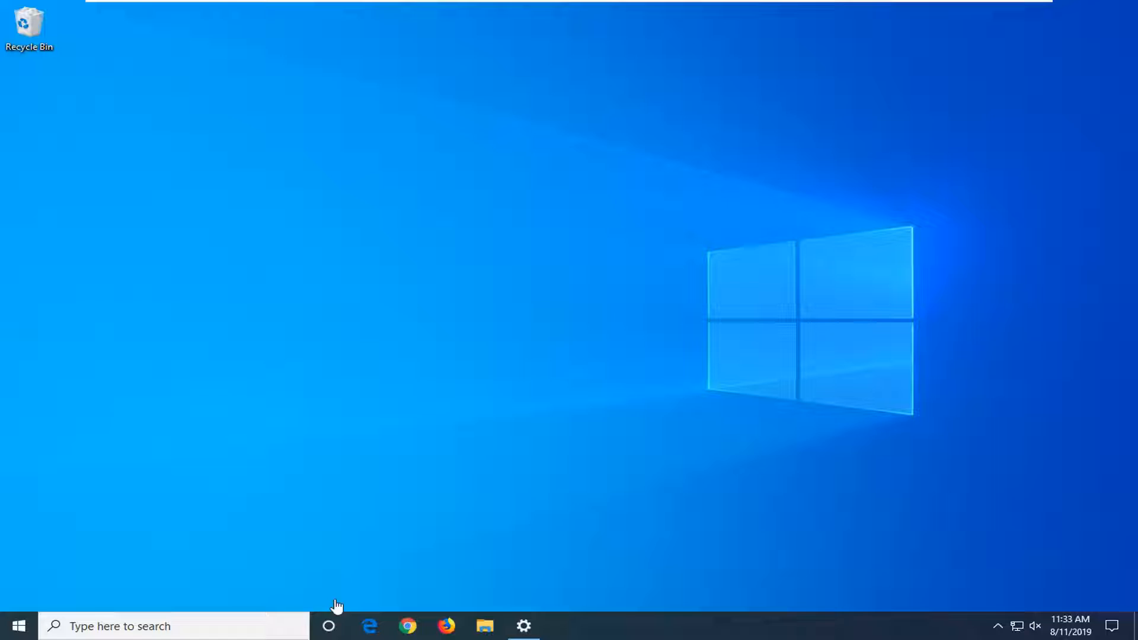
Step: Search the Start menu for 'local group policy'
click(17, 626)
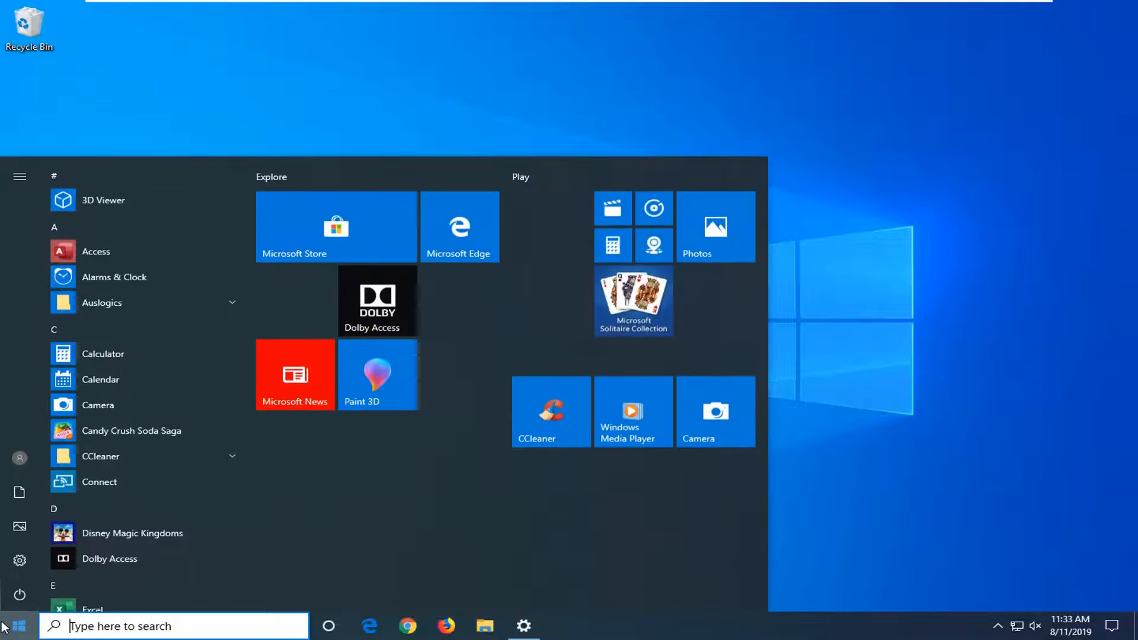
text(local group policy)
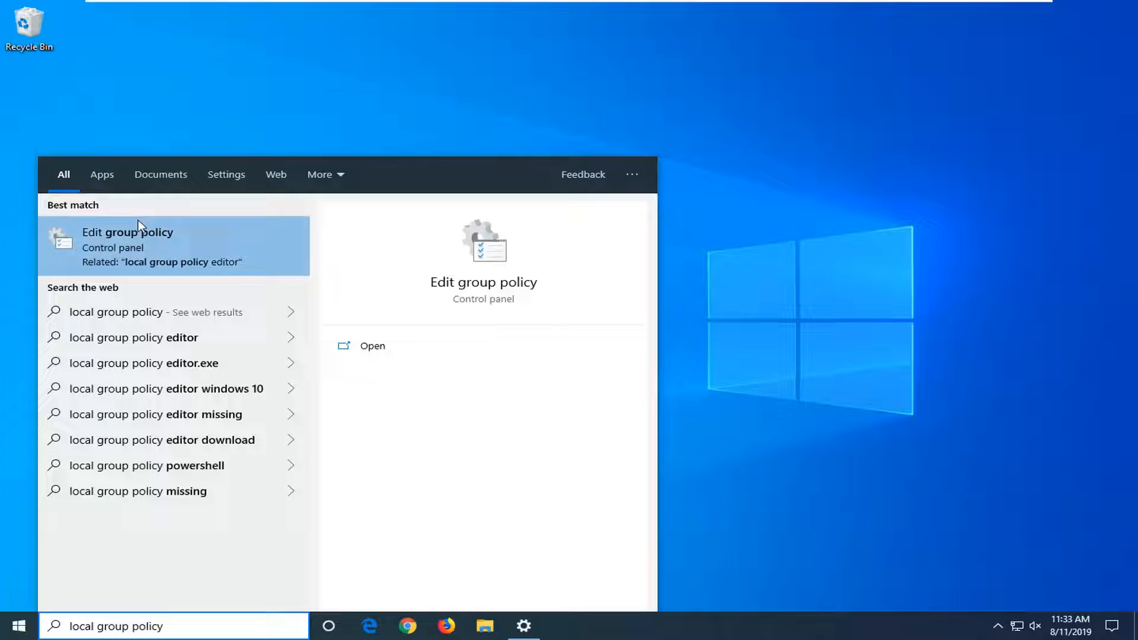
Step: Launch Edit group policy and browse to User Configuration > Administrative Templates > Desktop
click(127, 240)
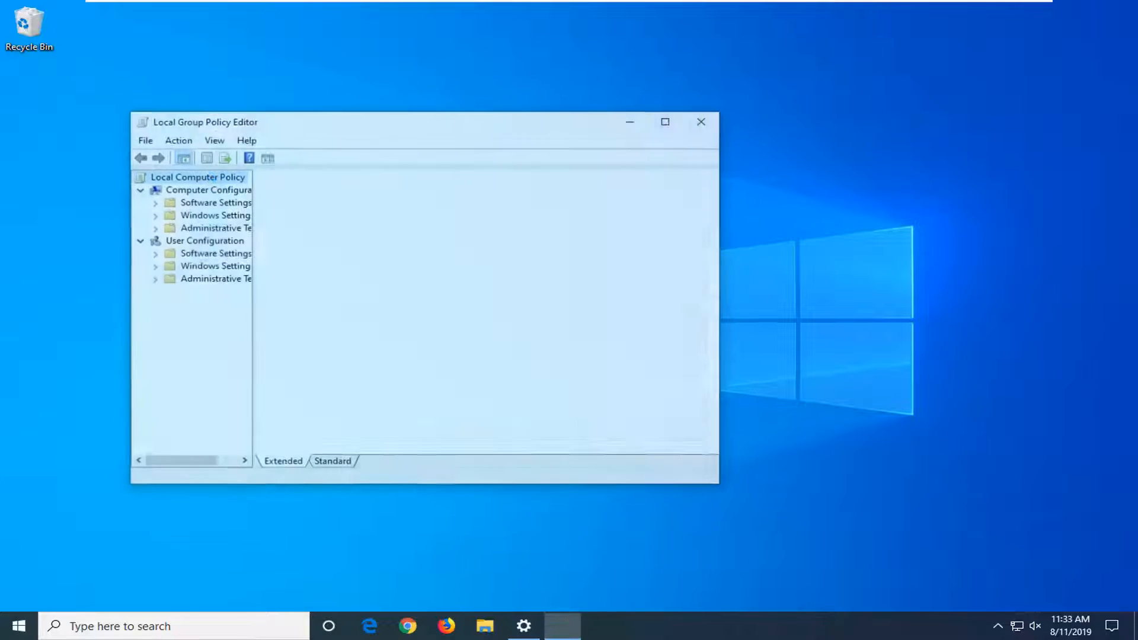
click(197, 176)
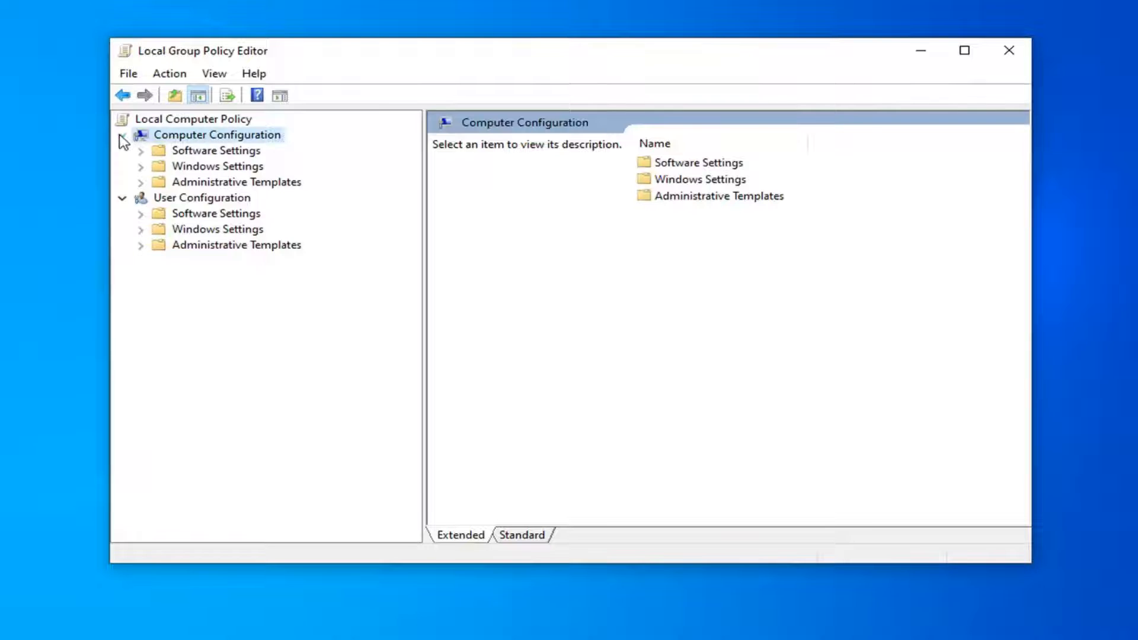
click(124, 135)
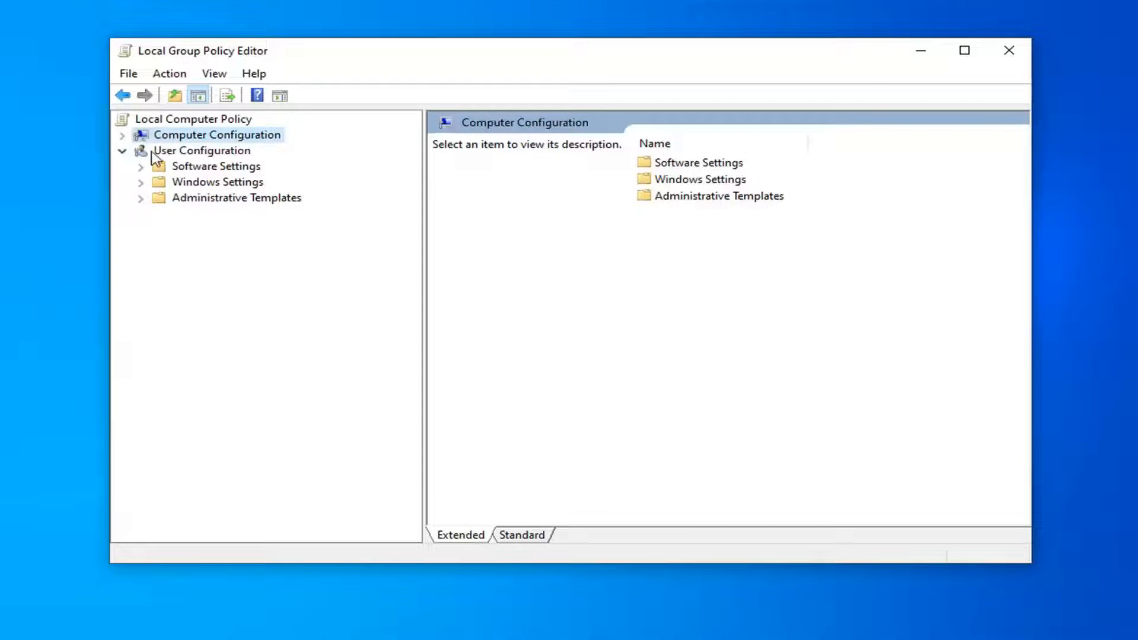
click(201, 150)
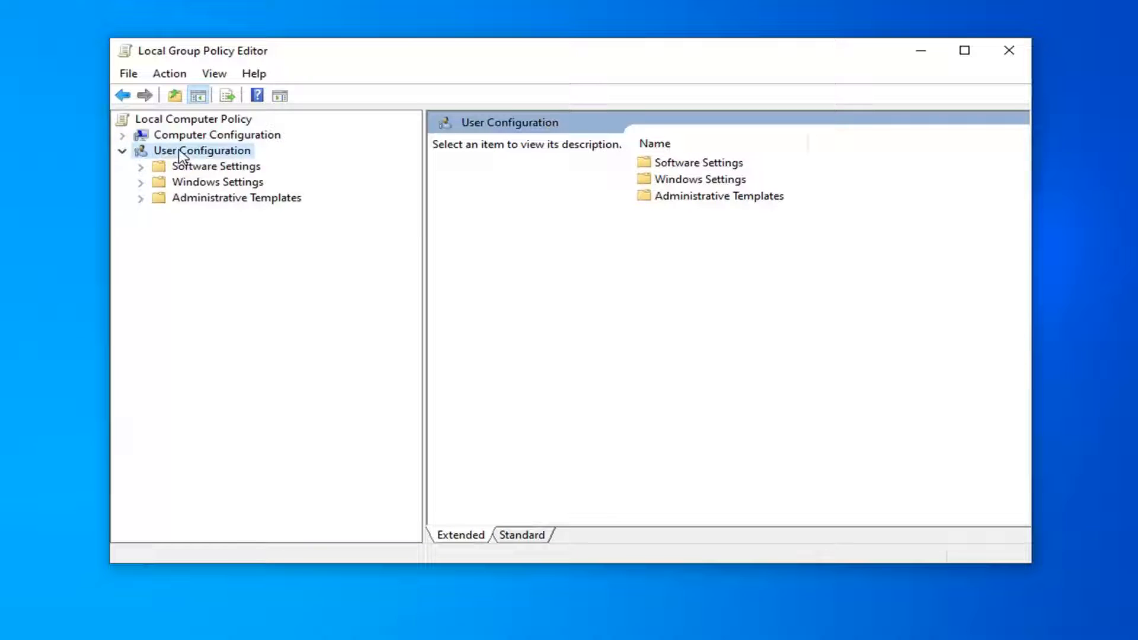
click(236, 197)
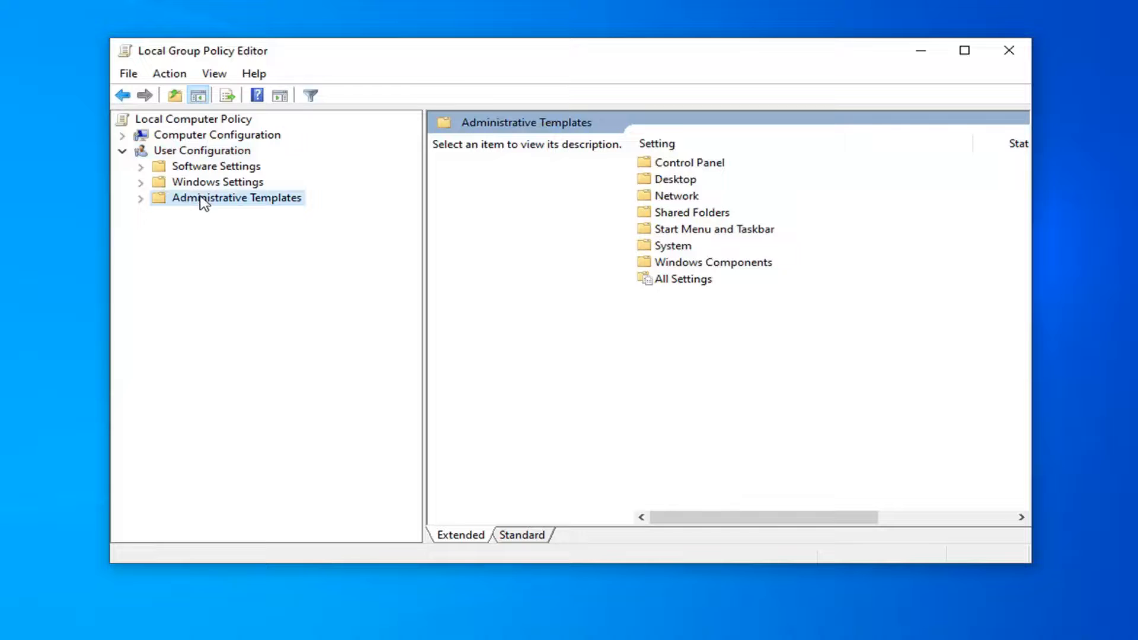
click(140, 197)
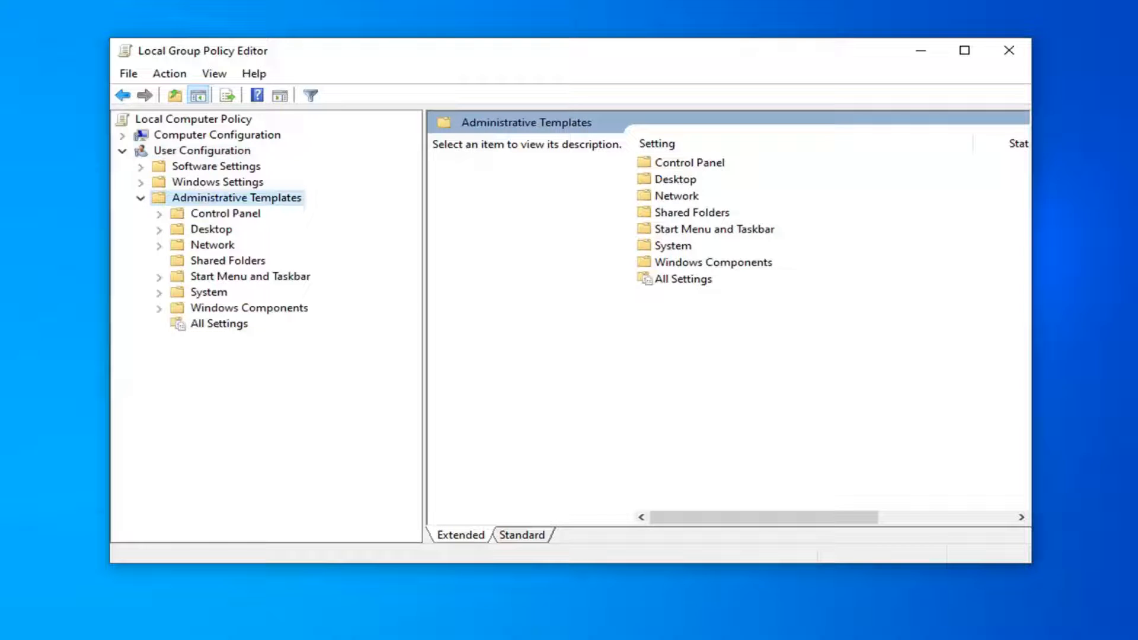
mouse_move(272, 313)
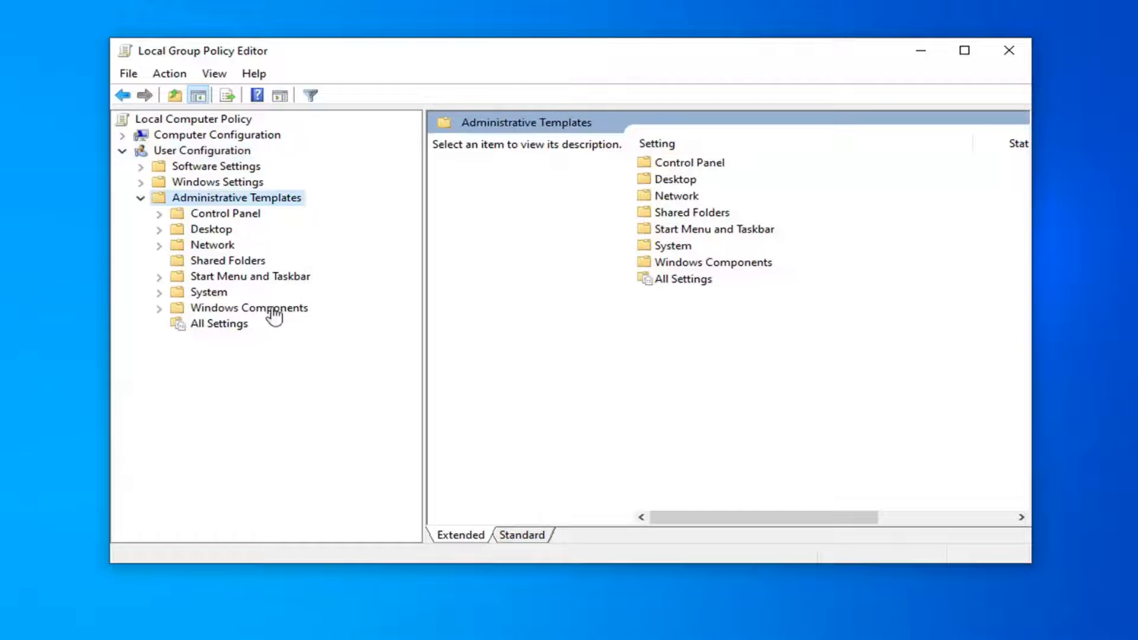
click(211, 229)
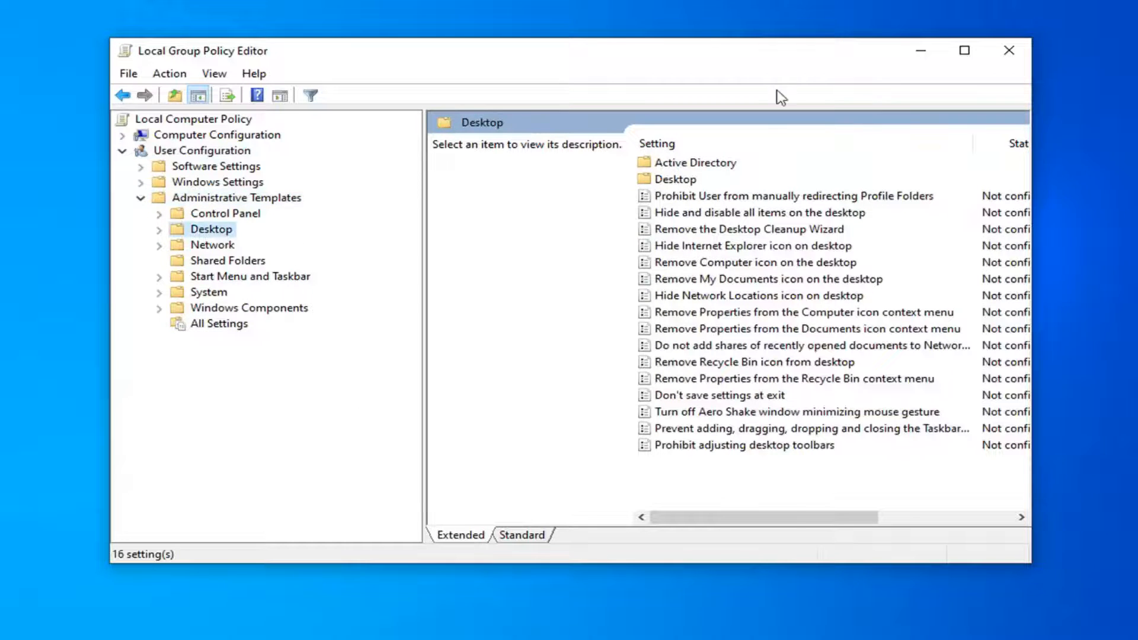
Step: Set 'Hide and disable all items on the desktop' to Enabled and confirm with OK
click(758, 212)
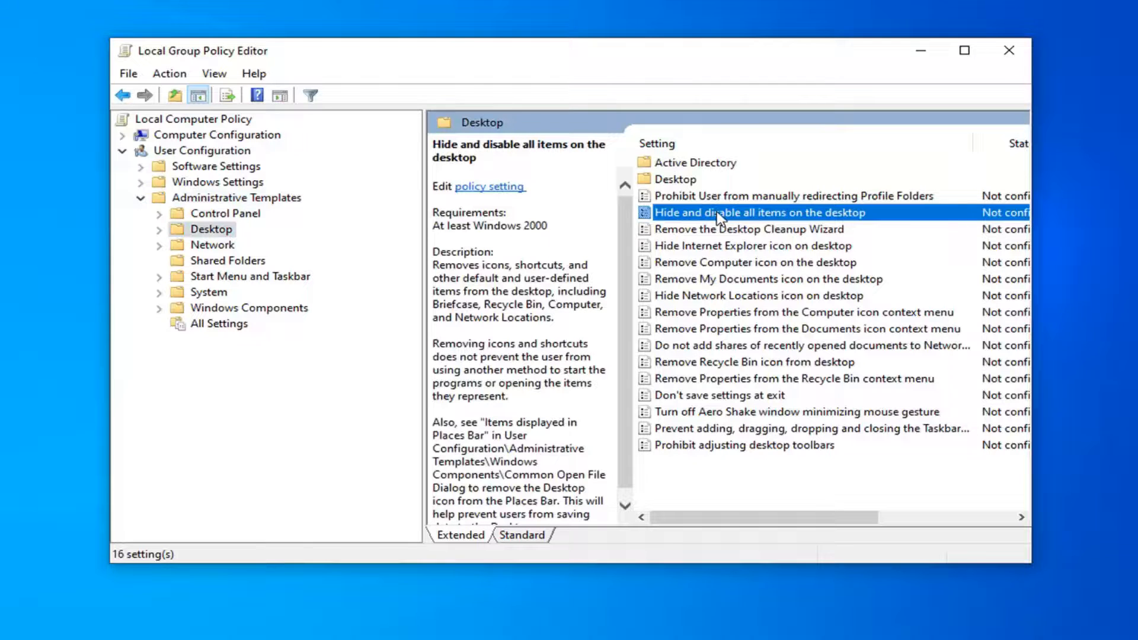
double_click(759, 212)
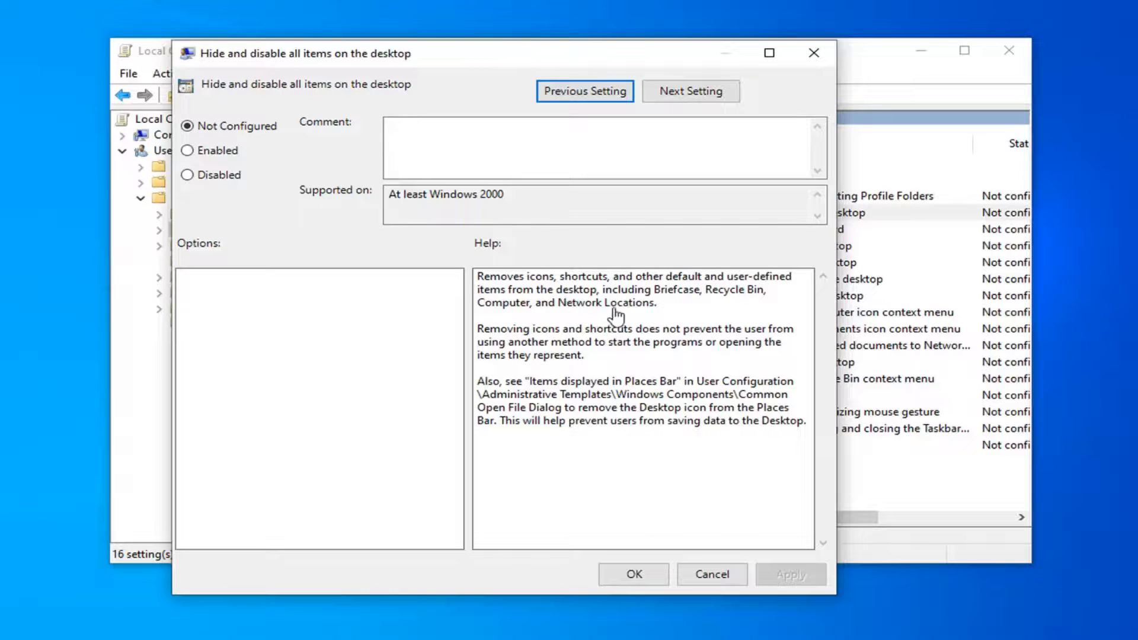
mouse_move(528, 321)
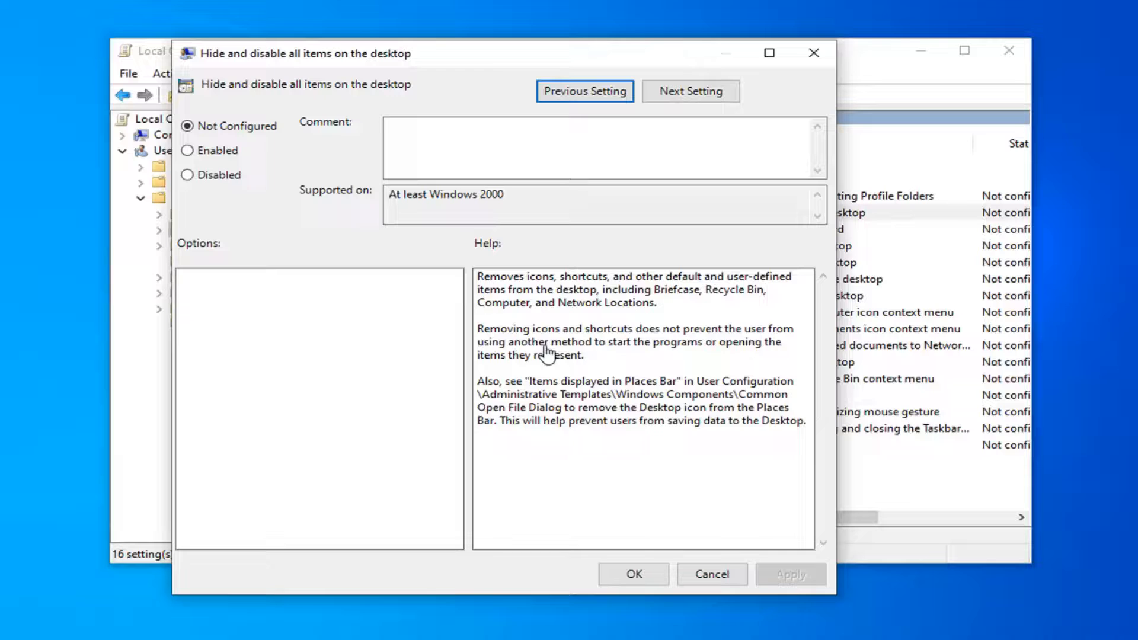
mouse_move(601, 389)
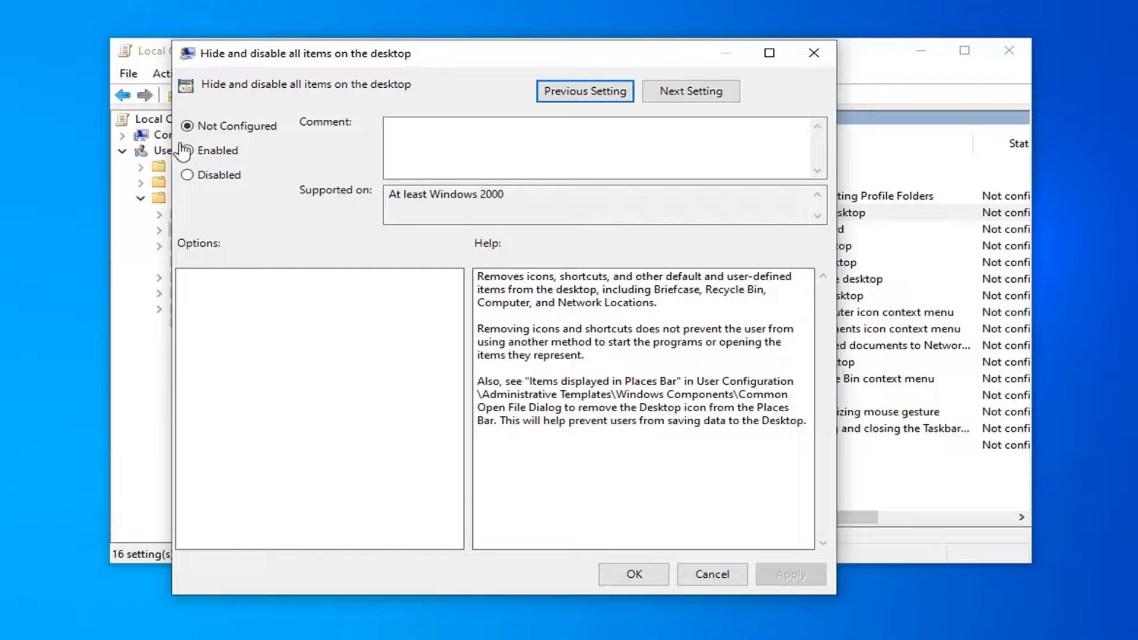
click(187, 150)
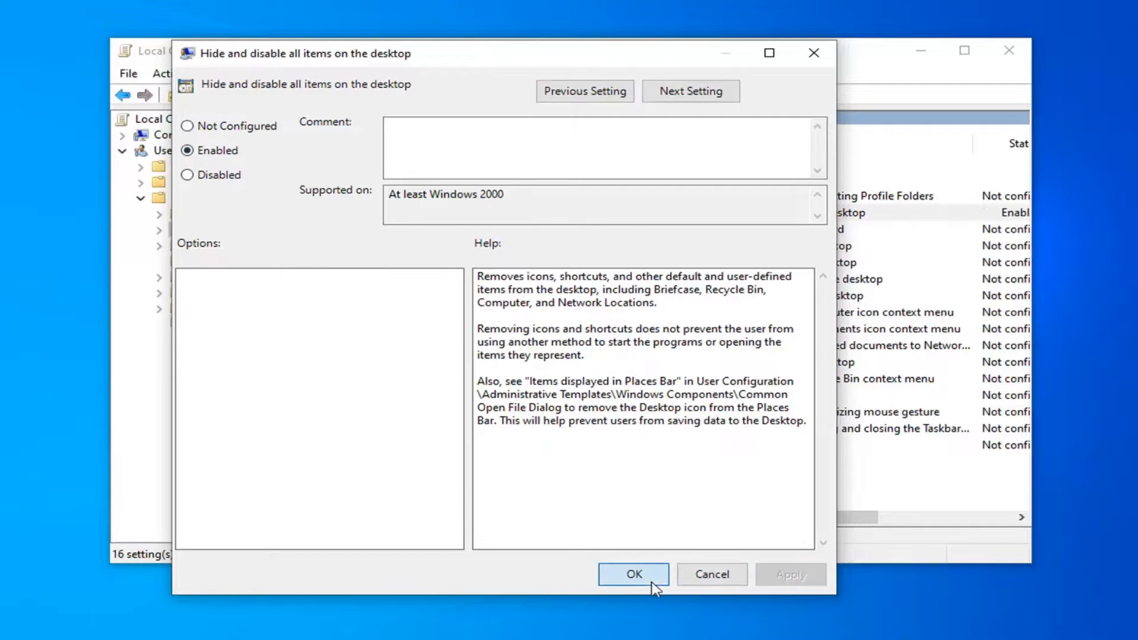
click(632, 574)
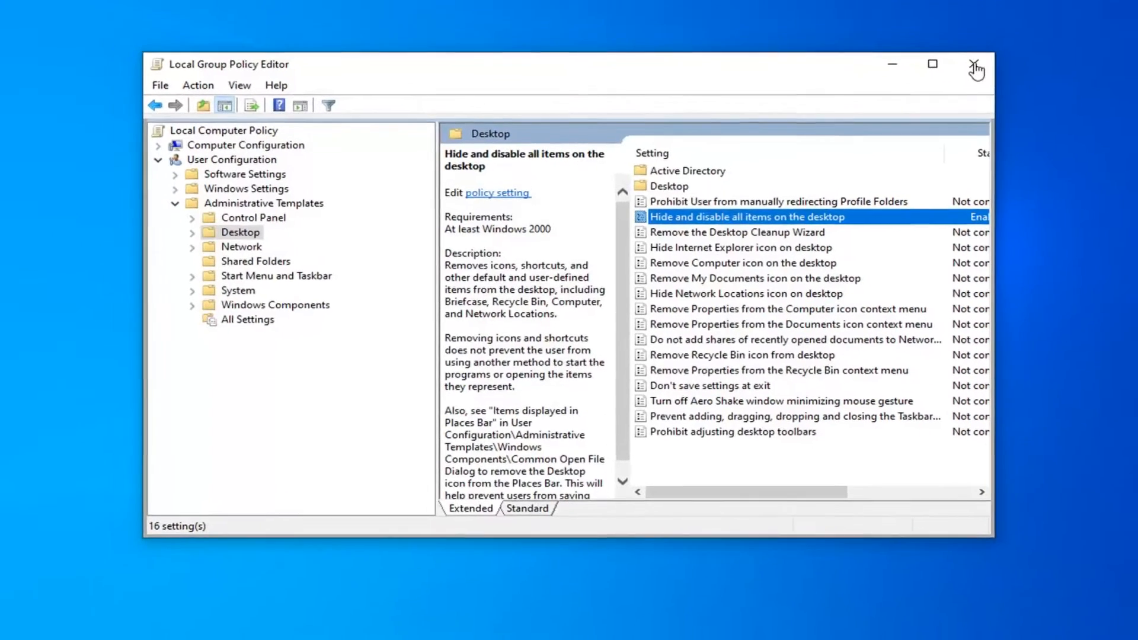
Step: Close the editor and bring up the Start menu's power options (Sleep, Shut down, Restart)
click(976, 64)
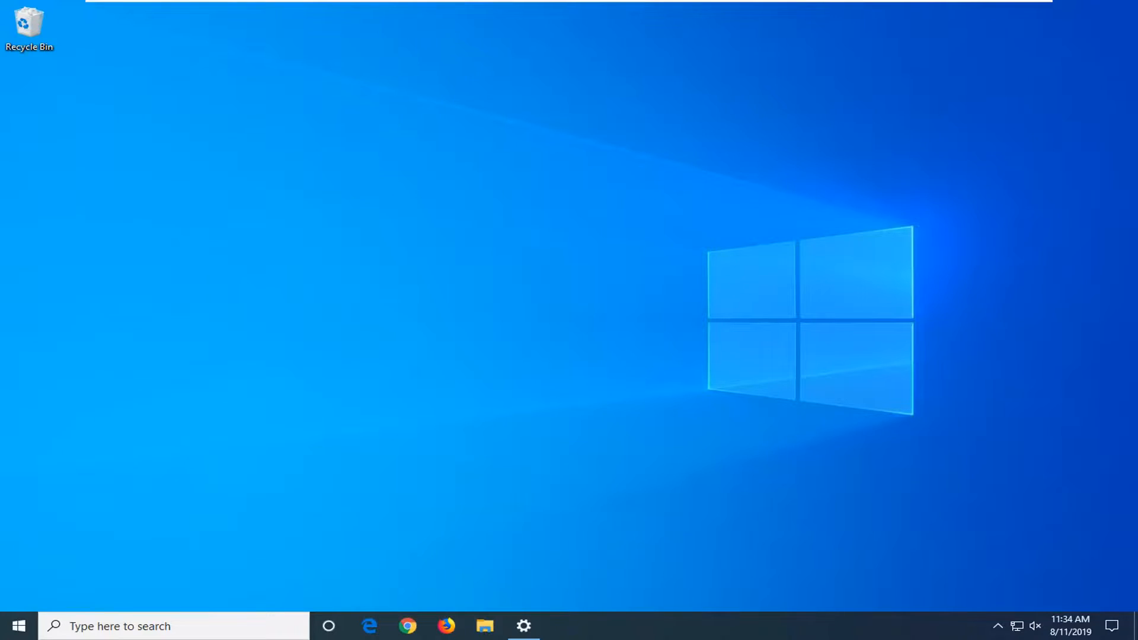
click(17, 626)
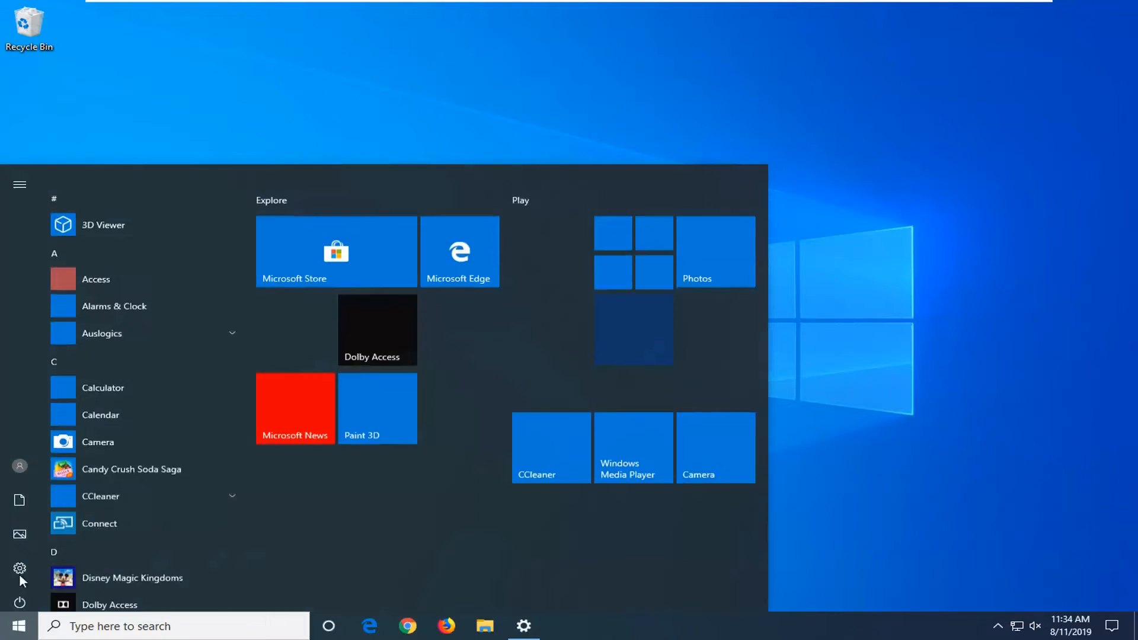
click(19, 603)
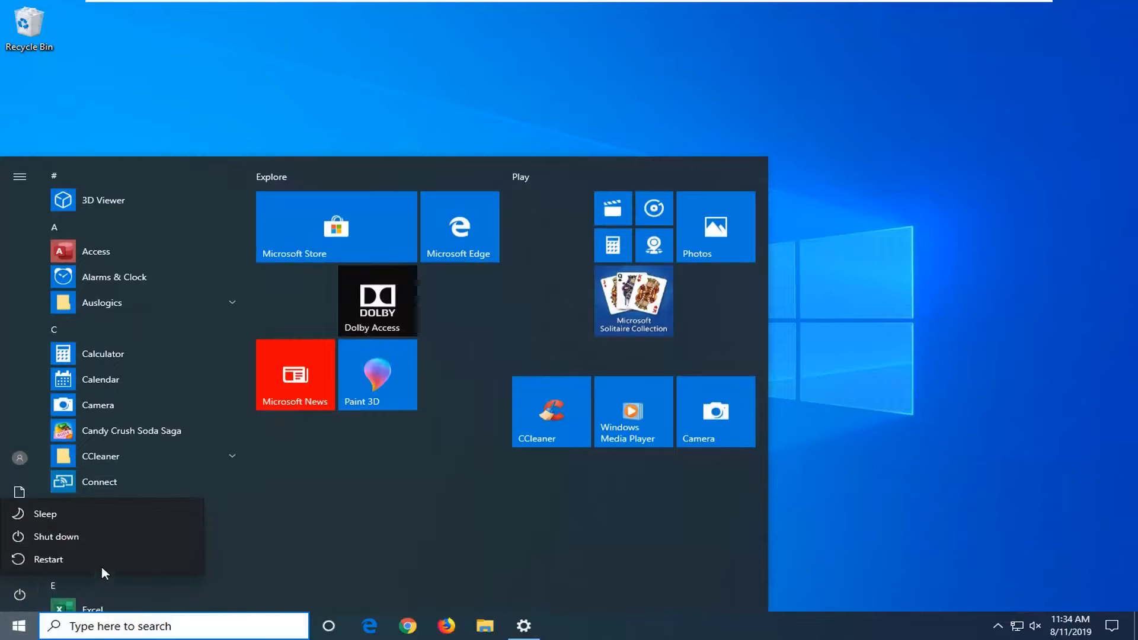
mouse_move(921, 355)
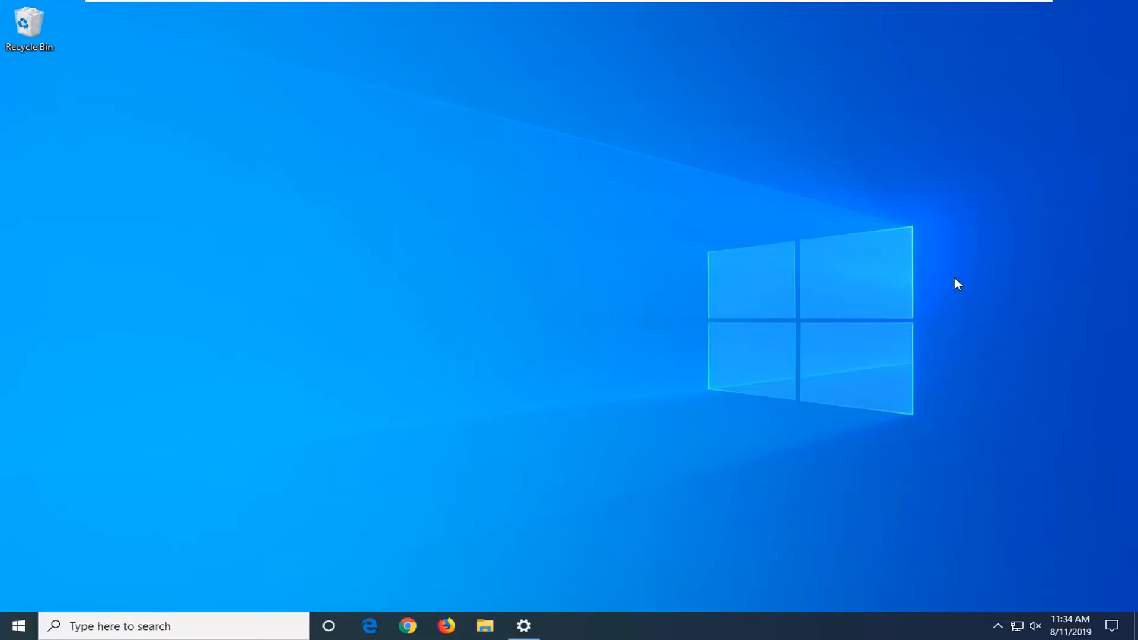
mouse_move(646, 350)
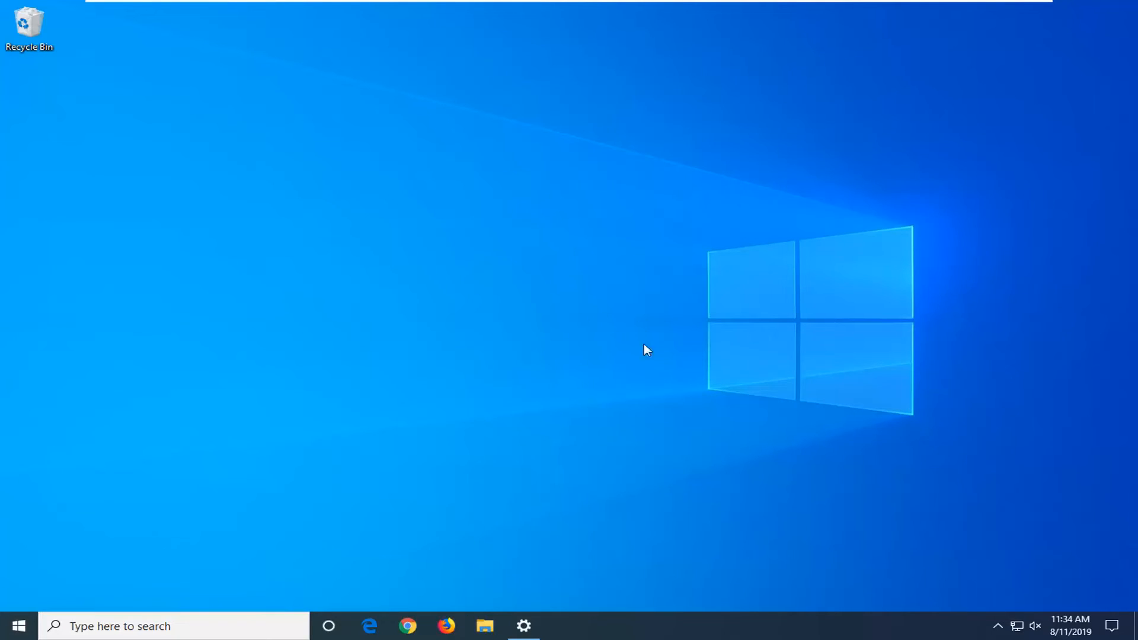